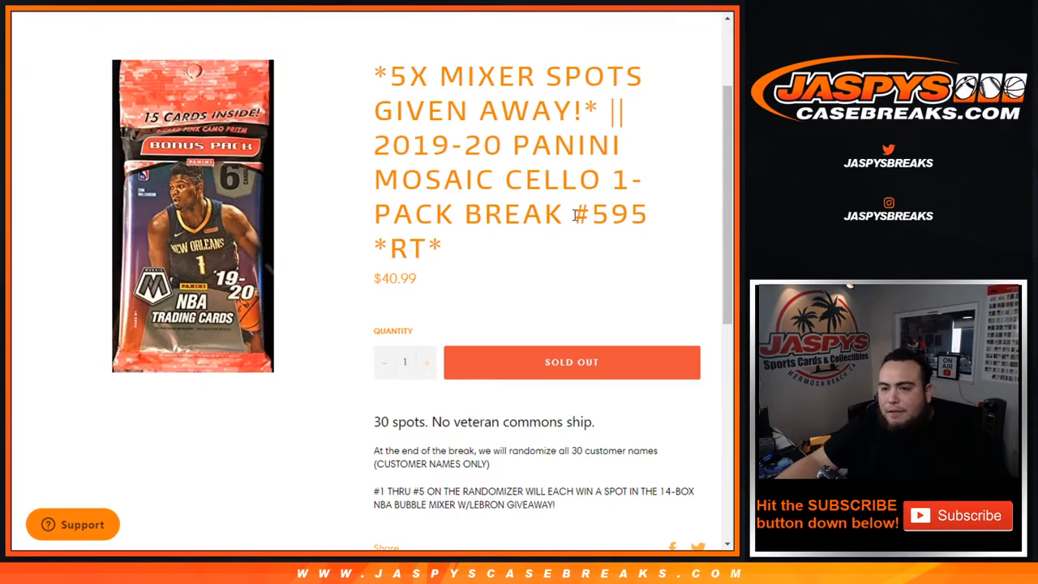
Scroll down the Mosaic cello break listing on Jaspy's Casebreaks
scroll("down", 3)
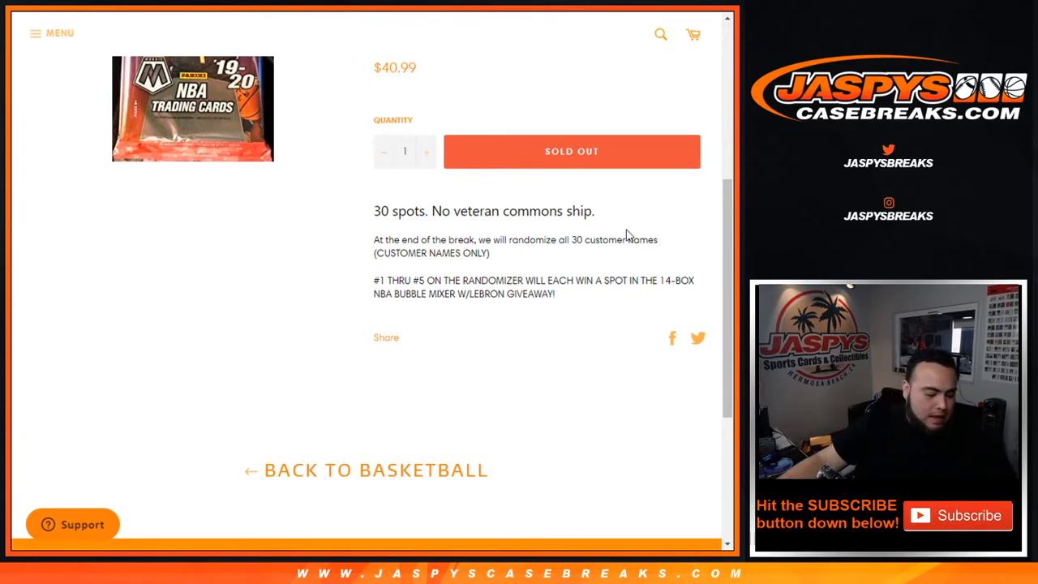
mouse_move(490, 291)
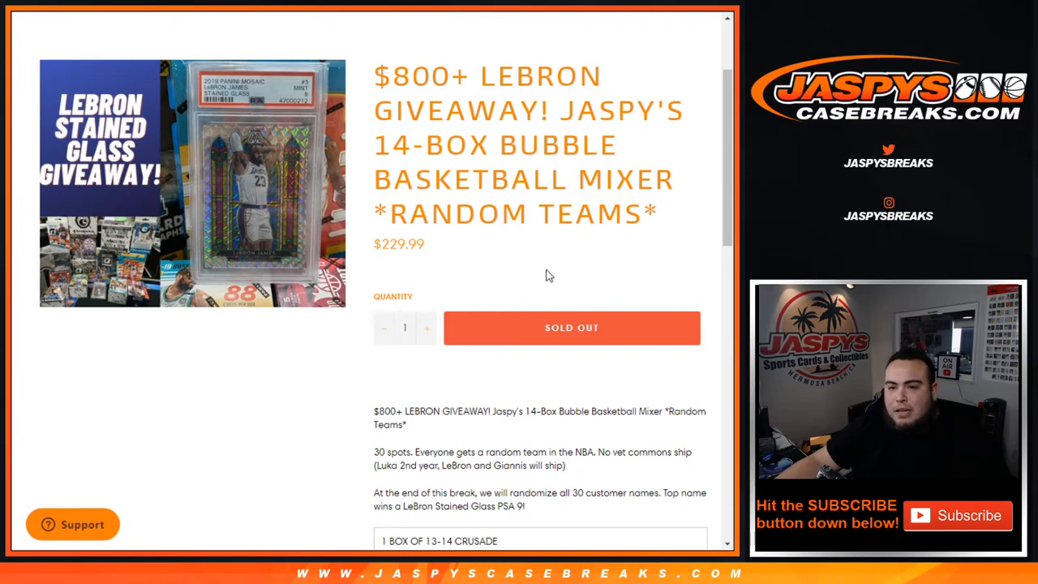
mouse_move(529, 250)
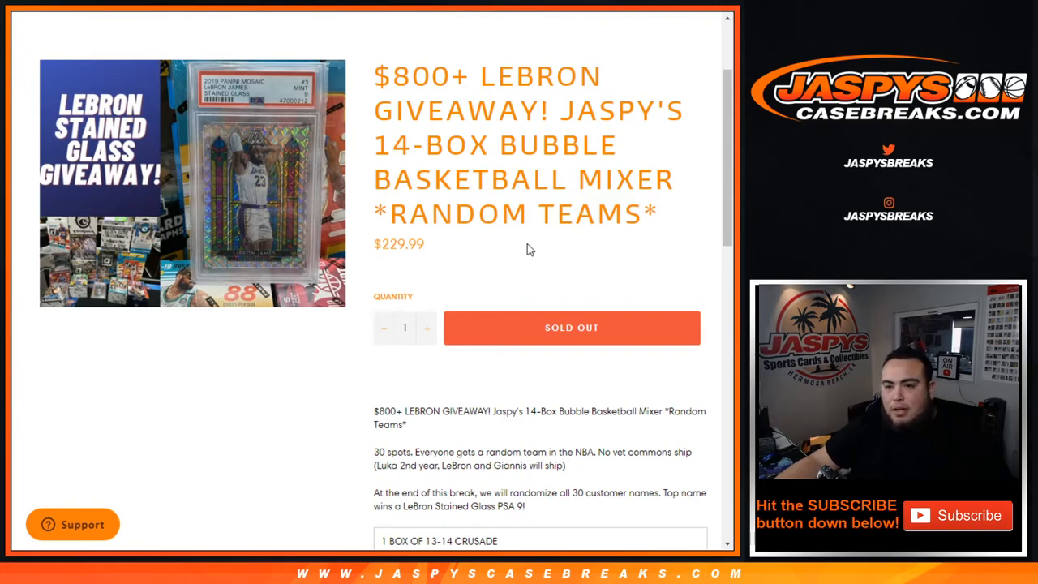
mouse_move(395, 136)
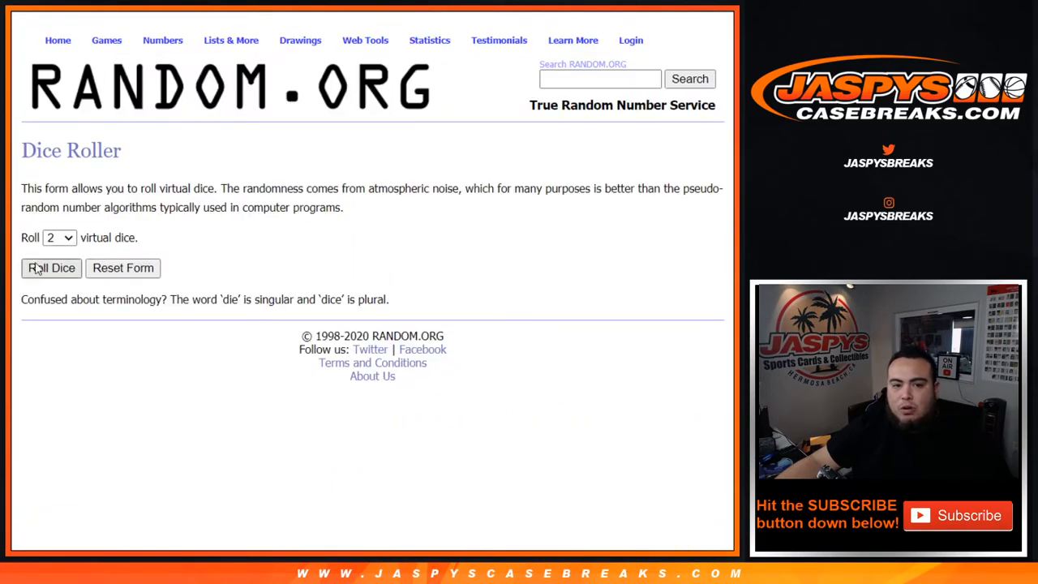
Randomize the 30 customer names in the List Randomizer and review the result
left_click(52, 268)
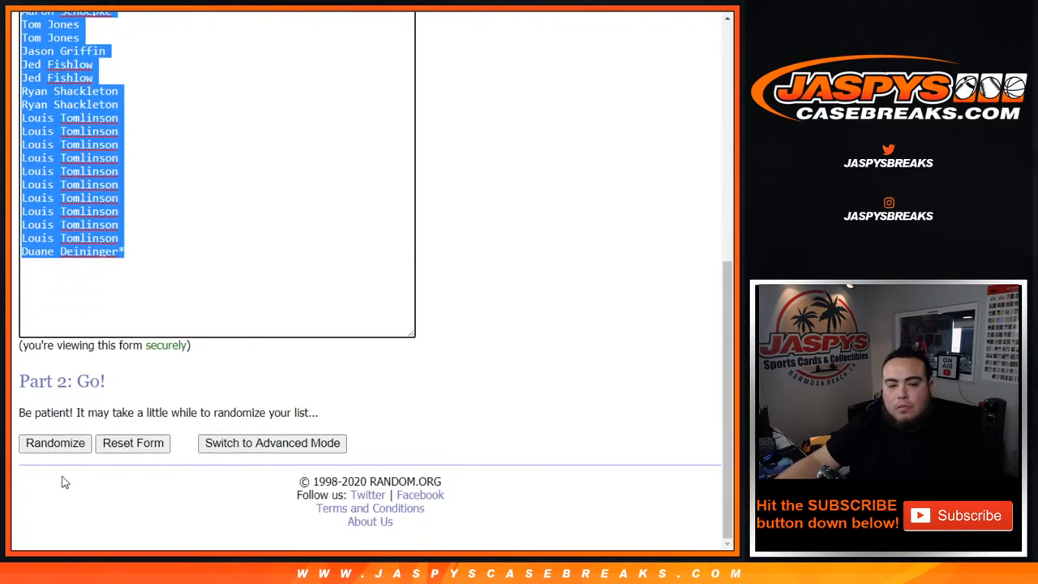
left_click(55, 443)
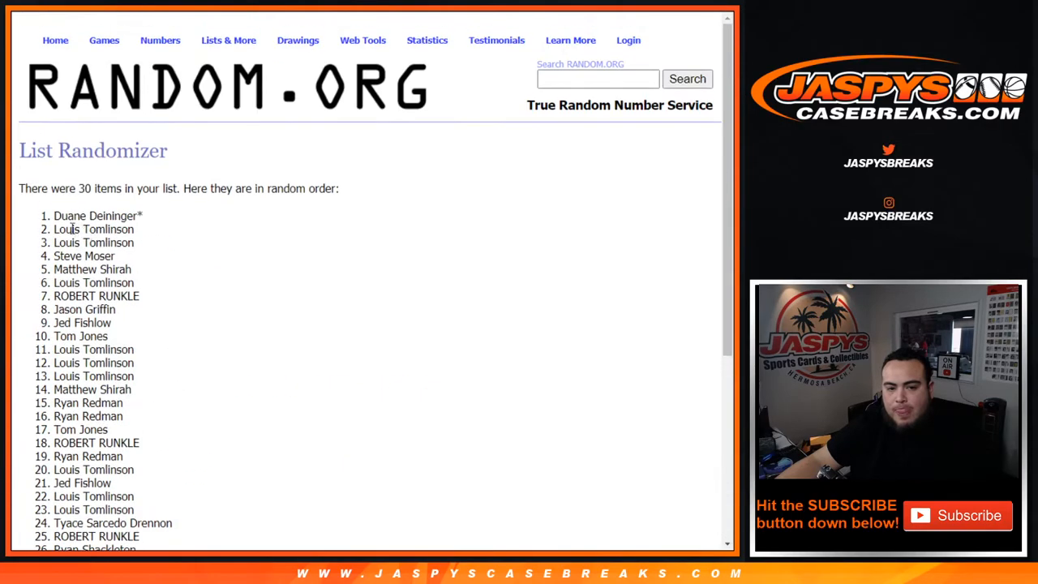
scroll("down", 3)
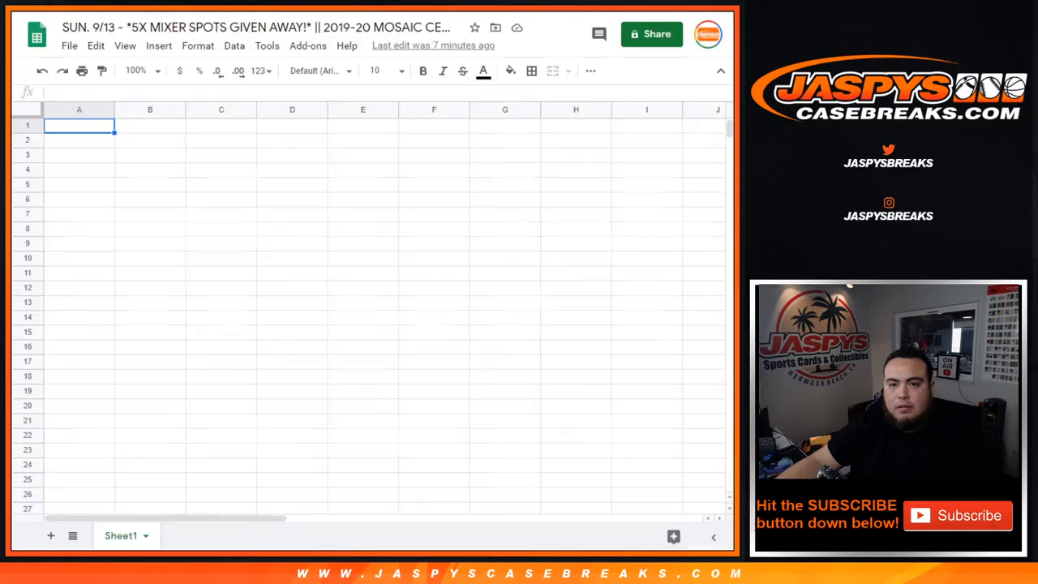
Paste the 30 names beside 30 NBA teams, set all text to size 14 and widen columns A and B
key("ctrl+v")
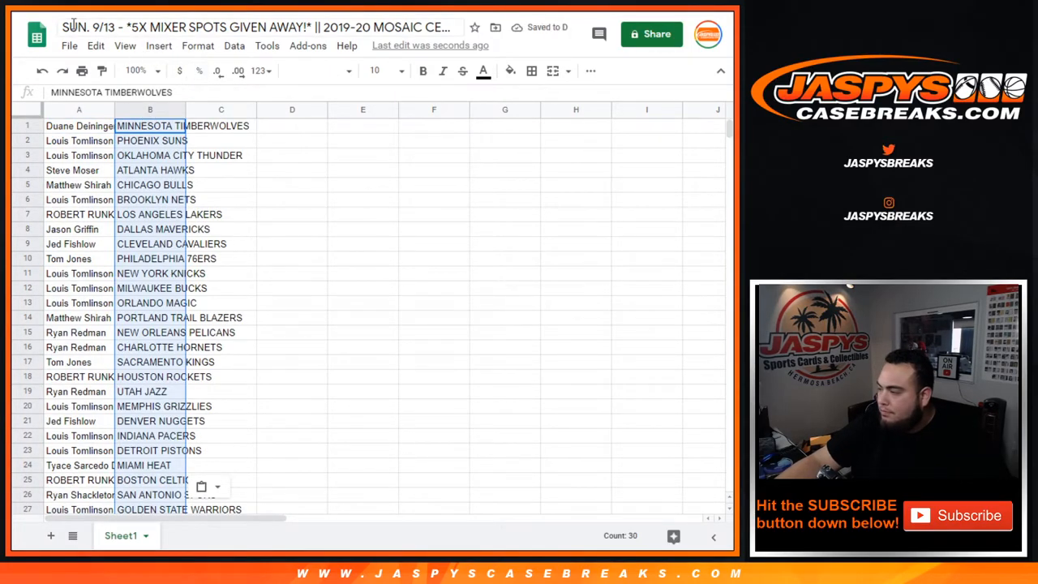
left_click(382, 71)
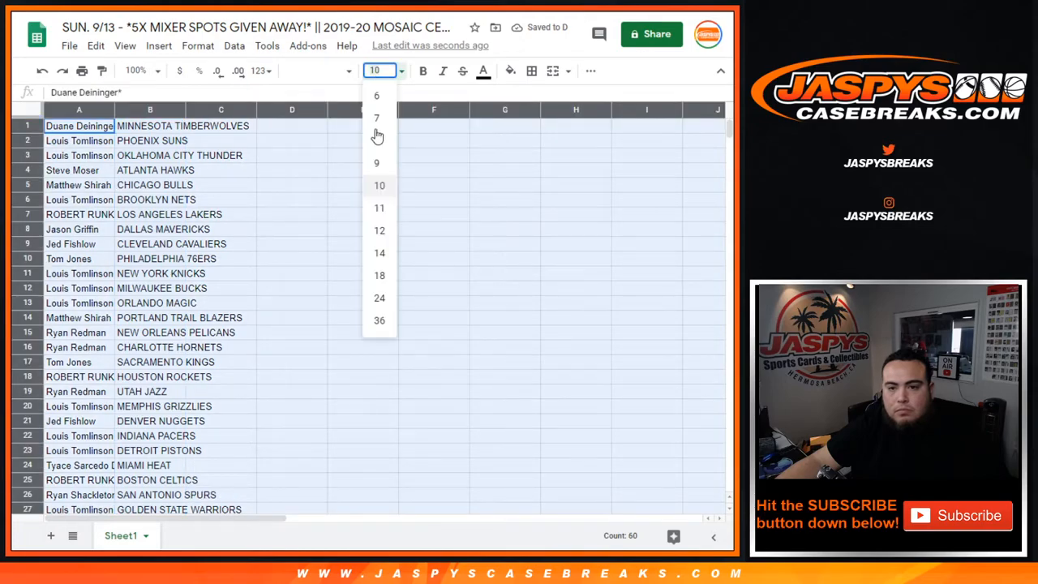
left_click(379, 253)
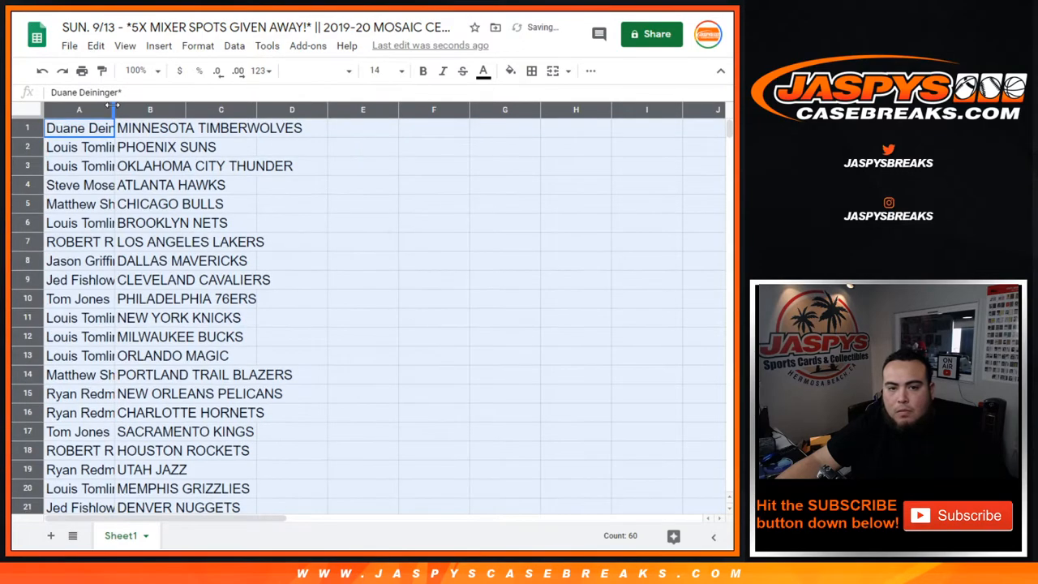
left_click_drag(114, 111, 189, 110)
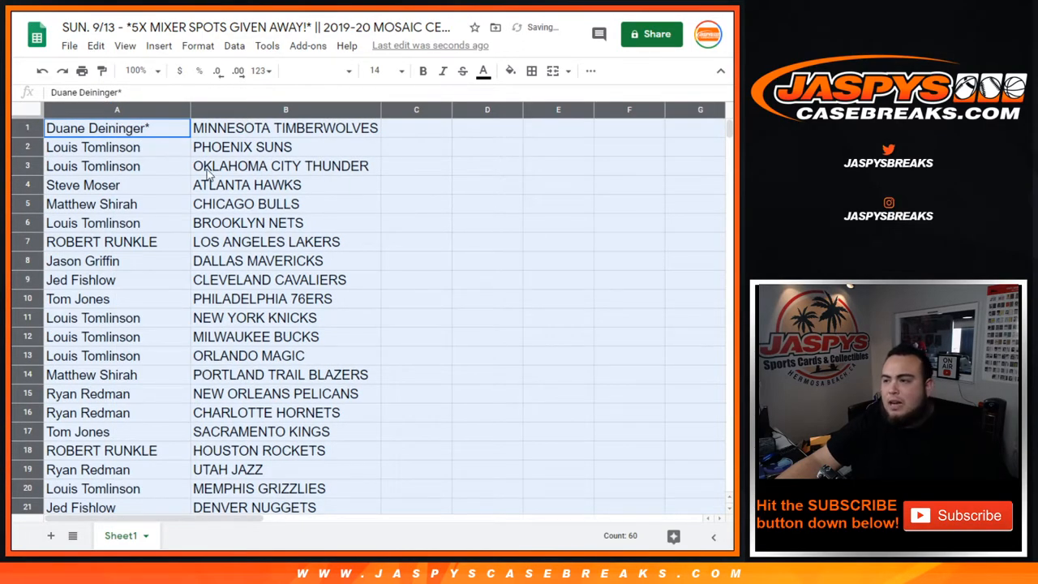
Sort the name-team pairs by column B A→Z, center and border them, then bring up print settings
left_click(101, 241)
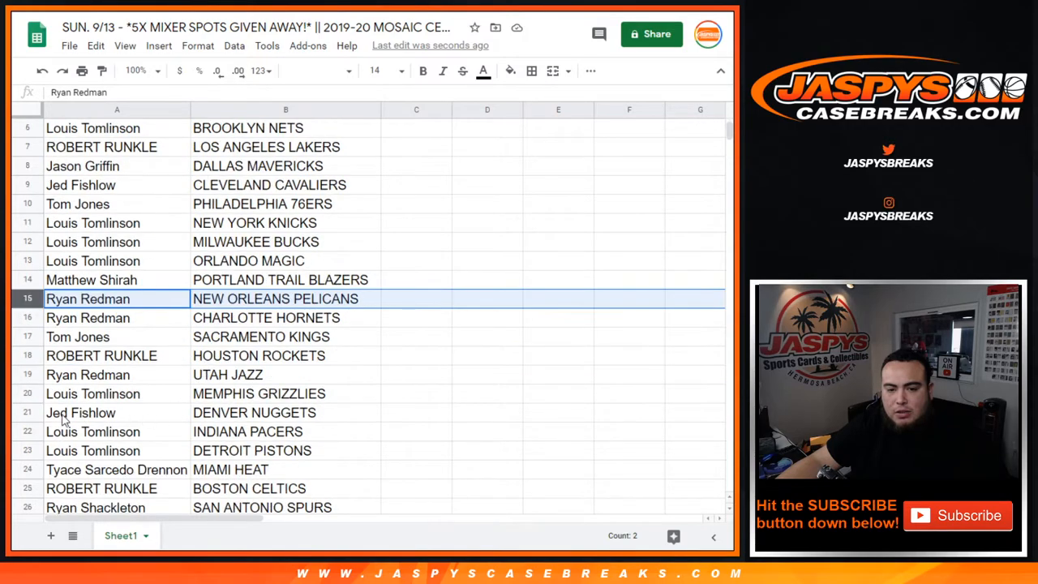
scroll("down", 3)
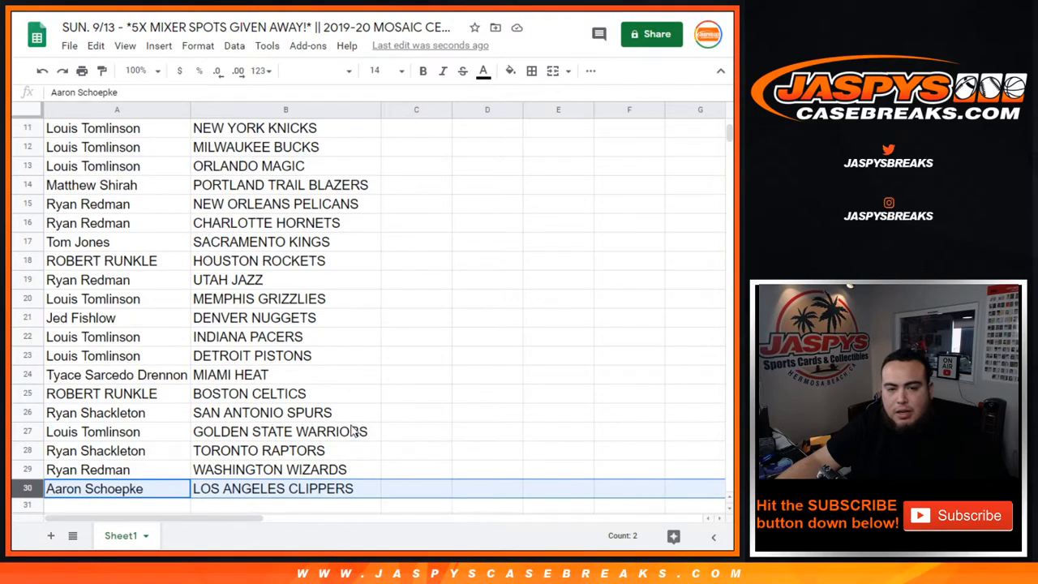
scroll("up", 3)
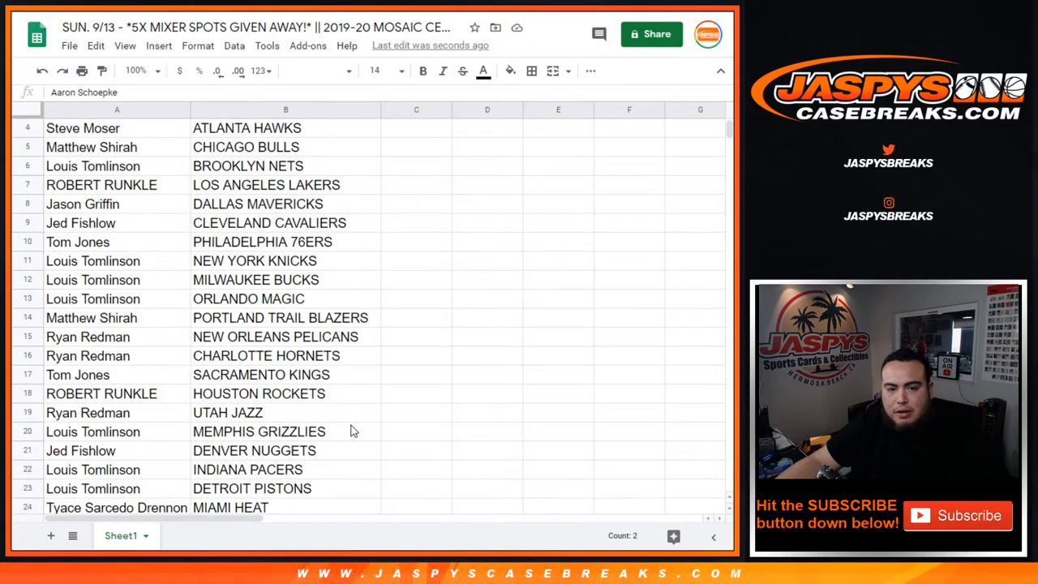
scroll("up", 3)
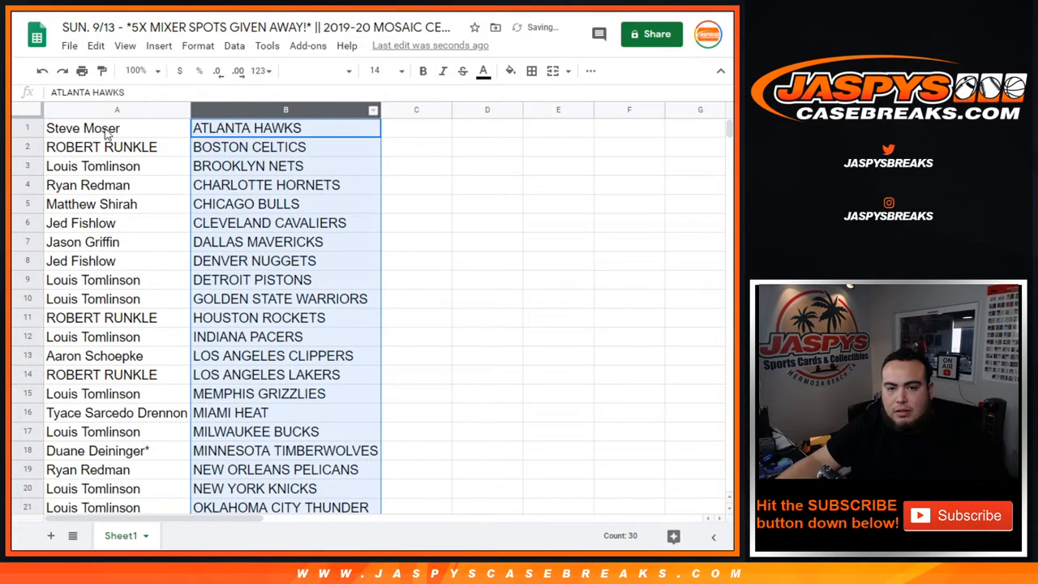
scroll("down", 3)
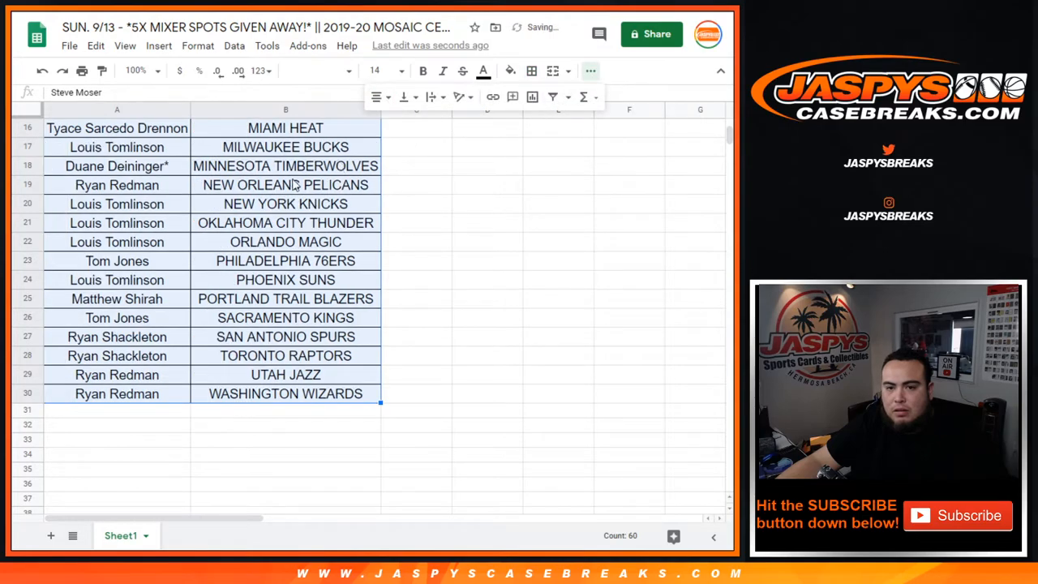
key("ctrl+p")
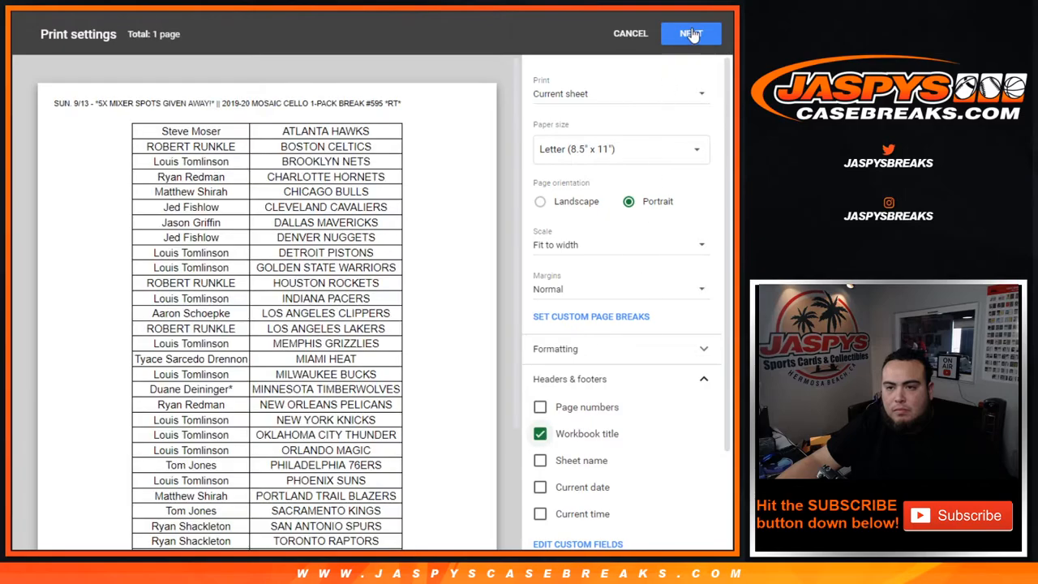
Print the current sheet on one Letter portrait page fit to width
left_click(691, 33)
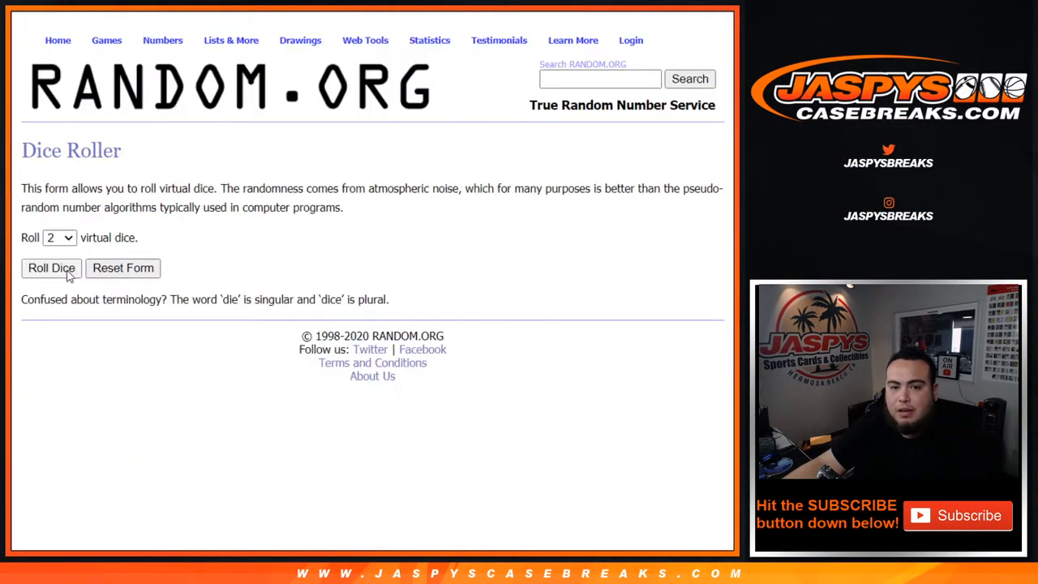
left_click(52, 267)
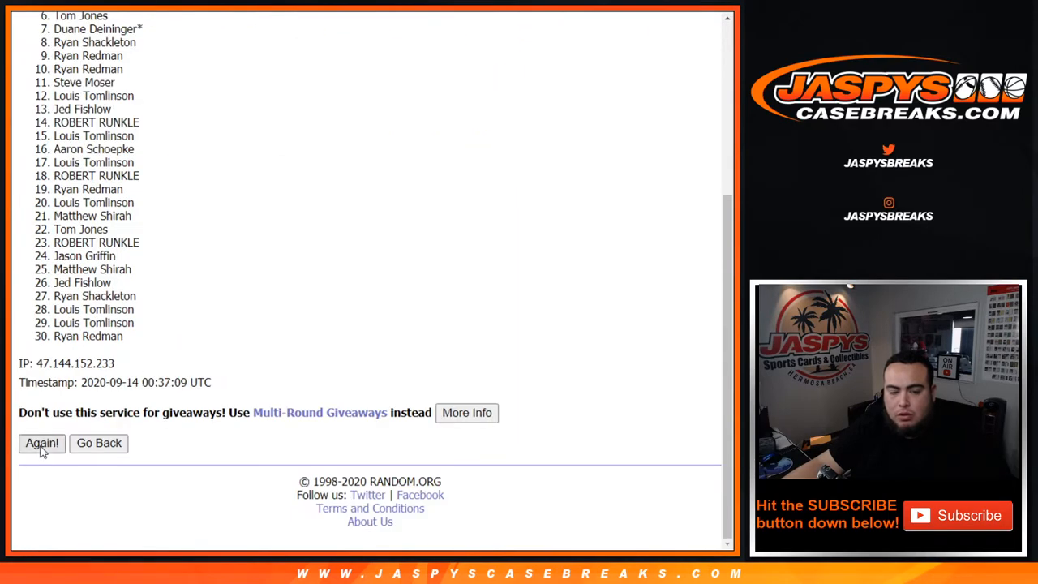
left_click(42, 442)
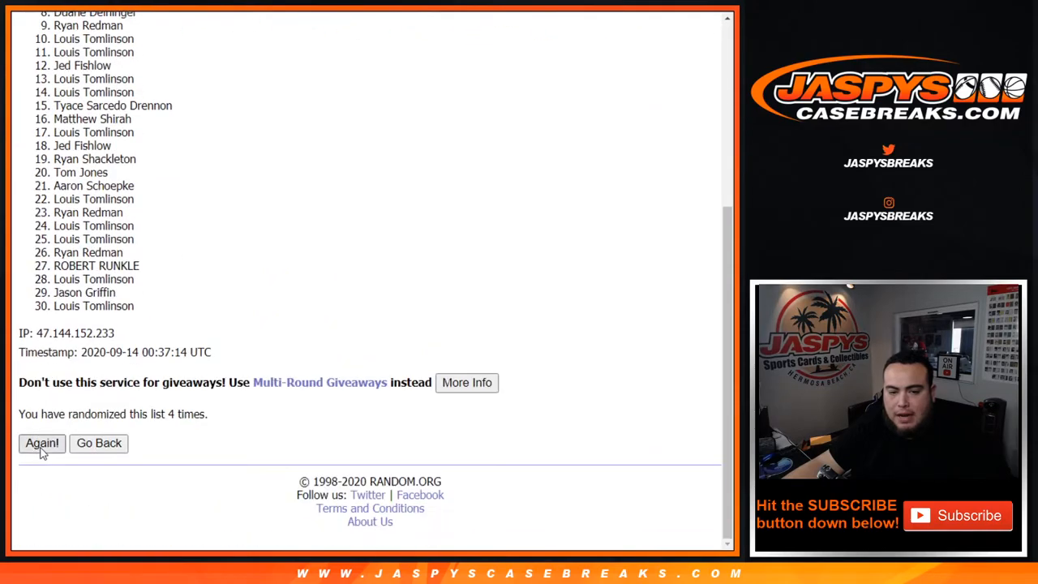
left_click(43, 443)
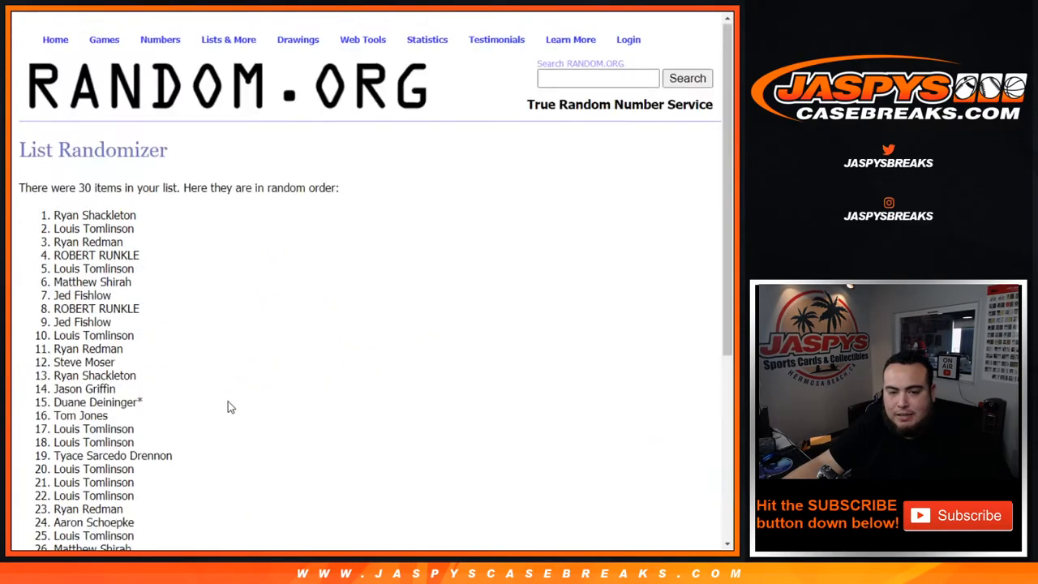
scroll("down", 3)
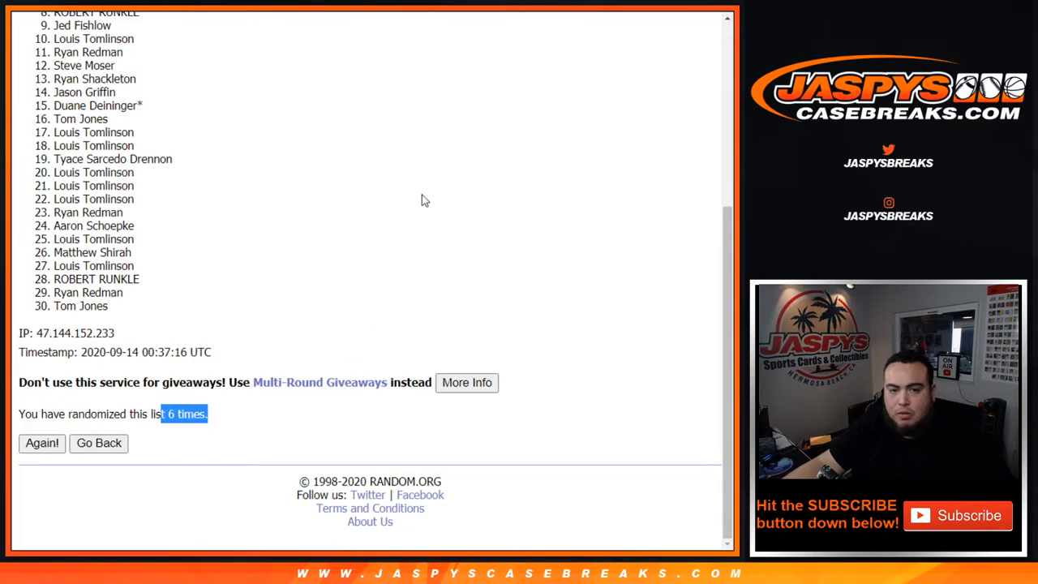
mouse_move(409, 25)
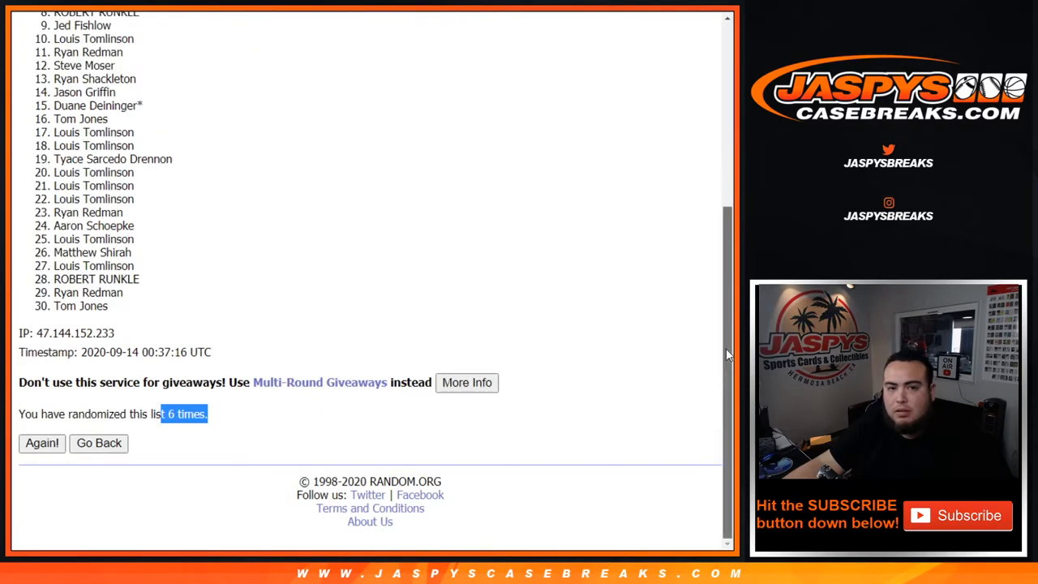
scroll("up", 3)
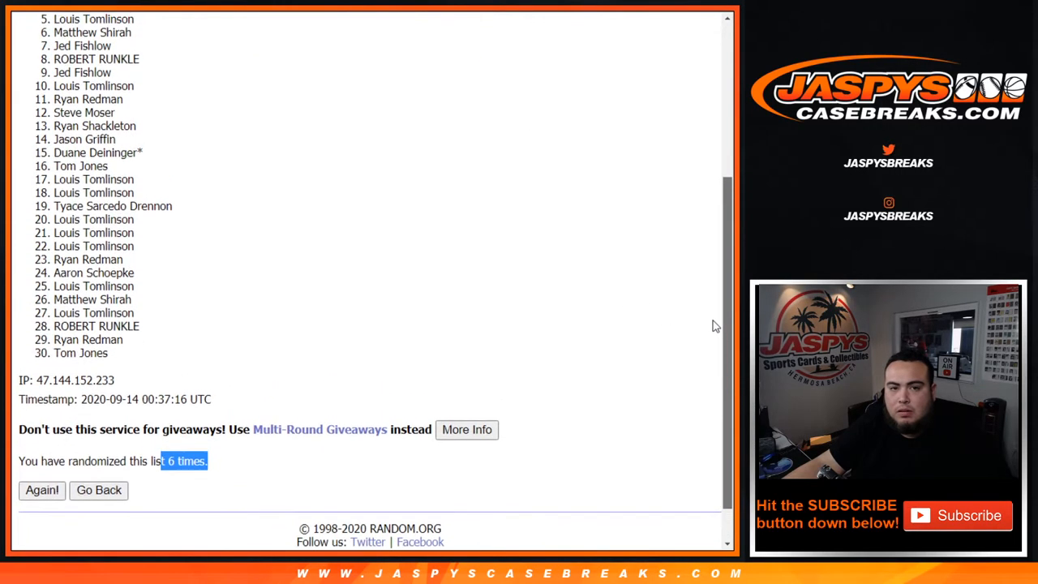
scroll("up", 3)
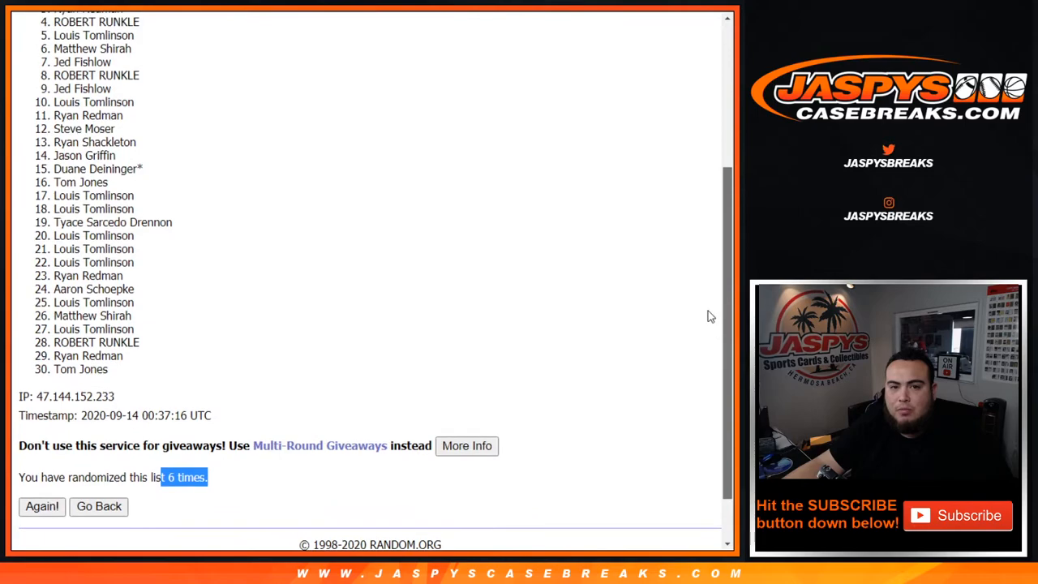
scroll("up", 3)
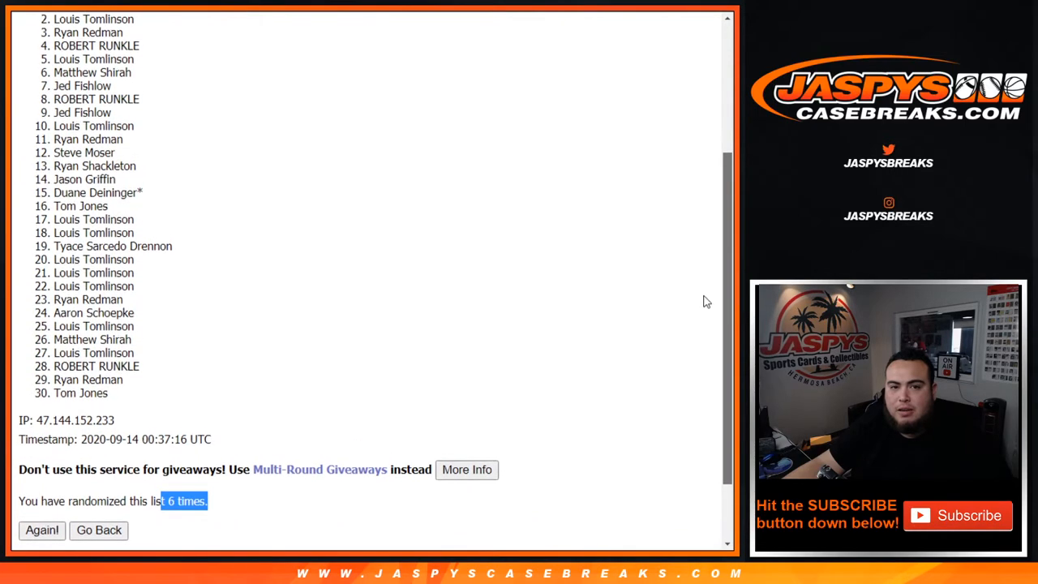
scroll("up", 3)
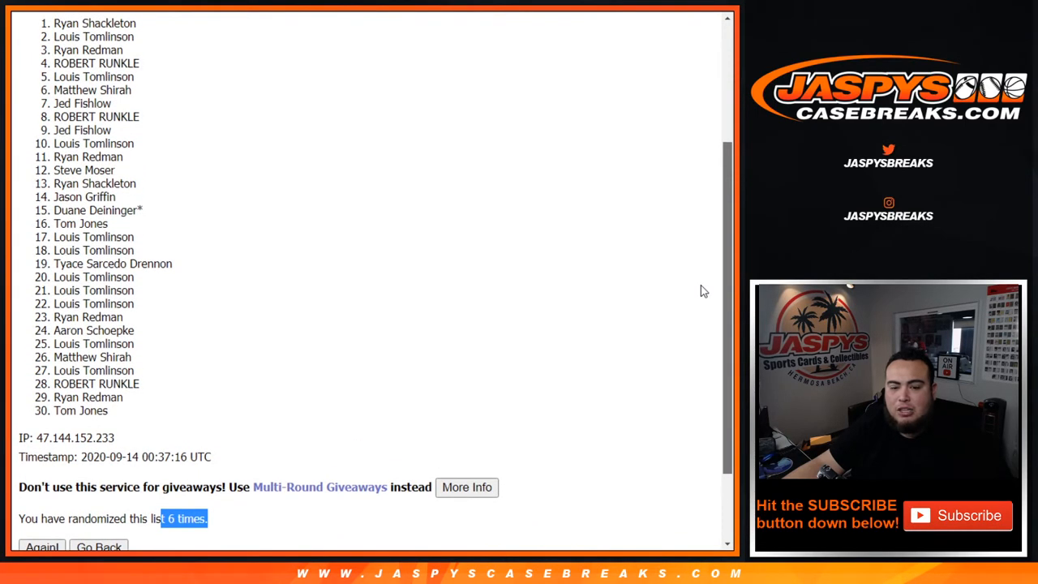